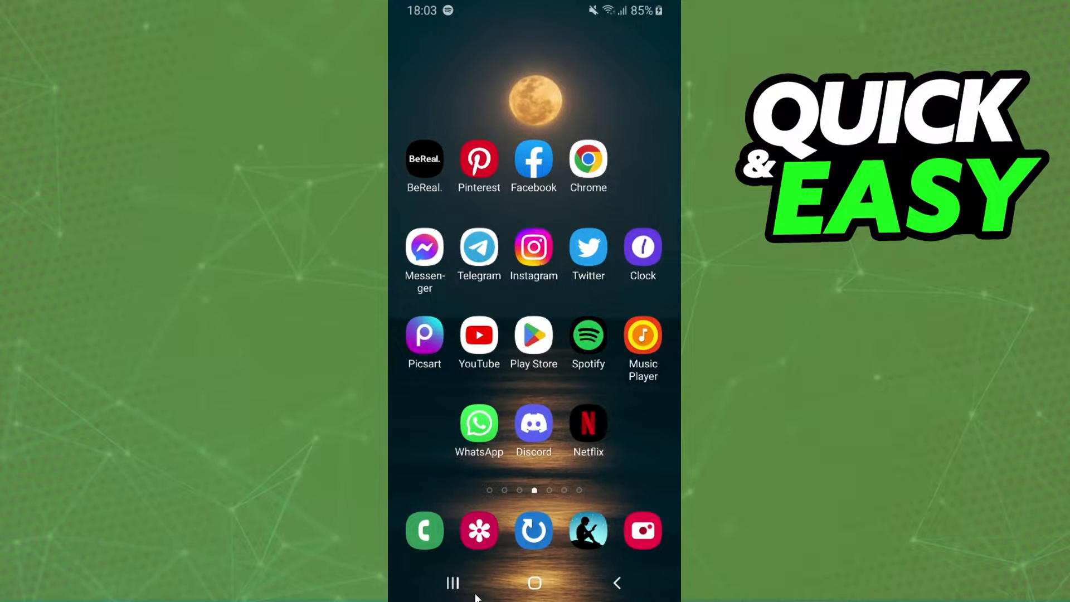
mouse_move(520, 503)
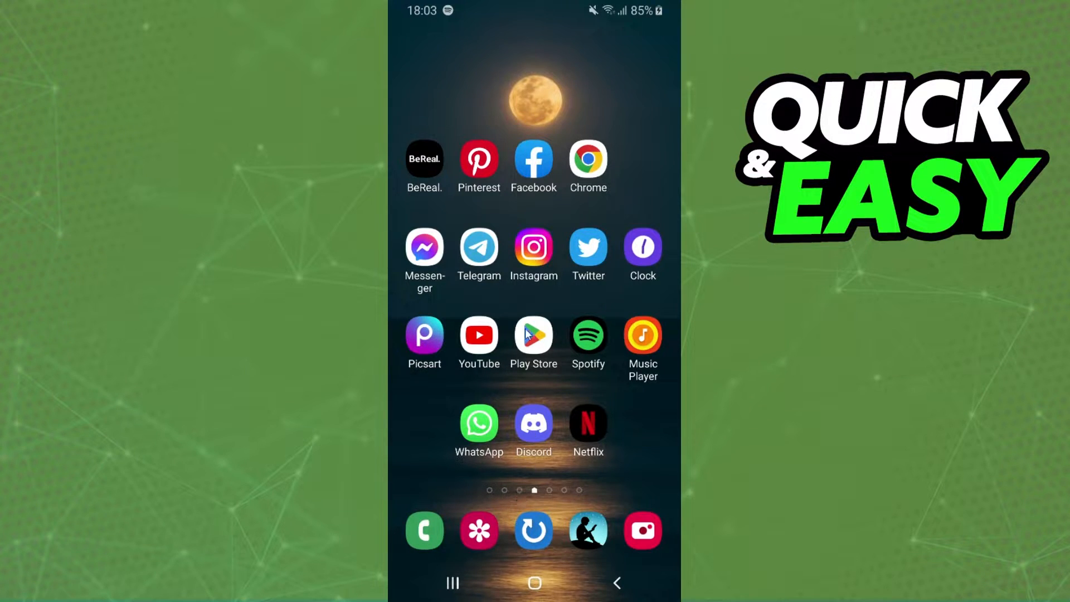
mouse_move(544, 350)
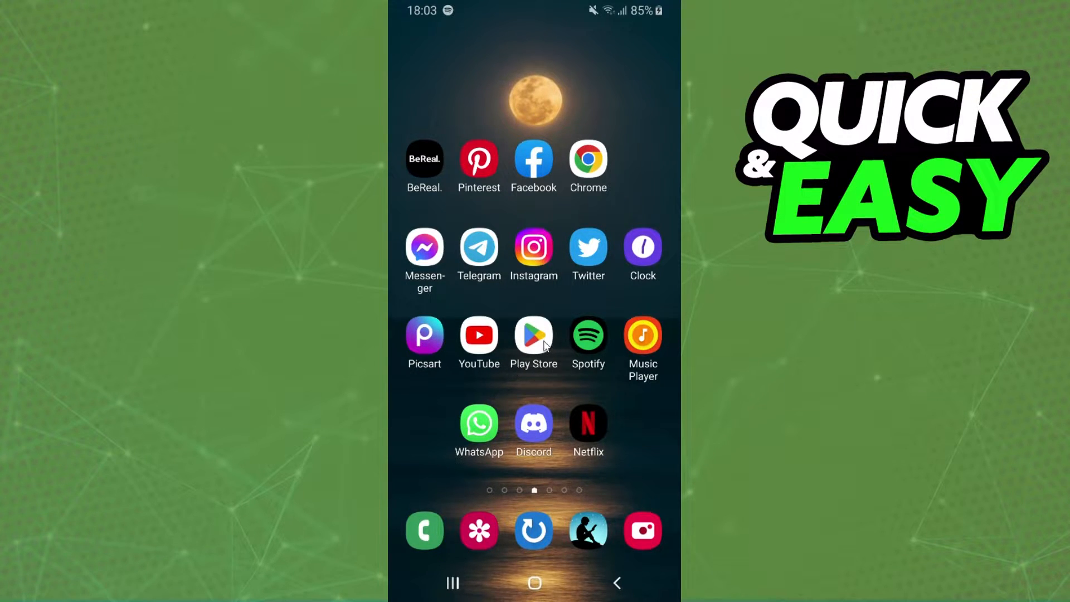
Launch the Play Store and open the account menu from the profile avatar.
left_click(534, 334)
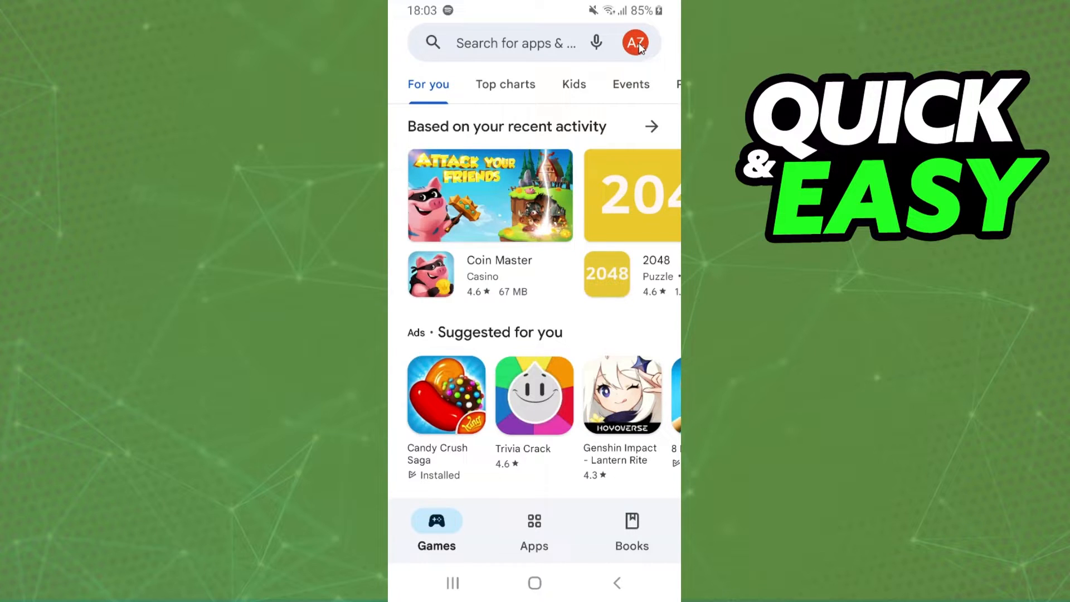
left_click(634, 43)
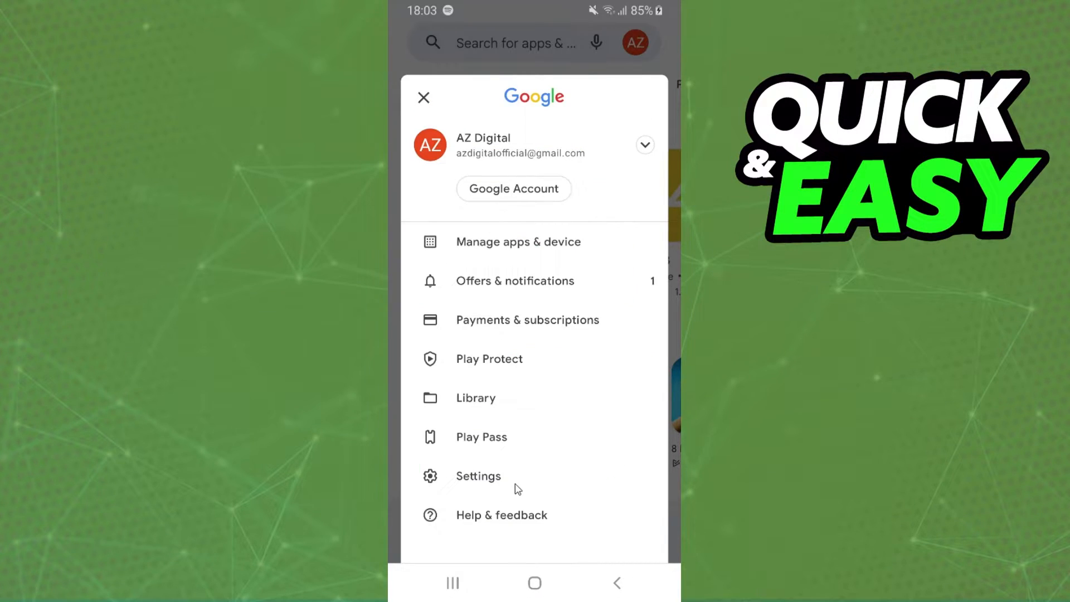
mouse_move(529, 234)
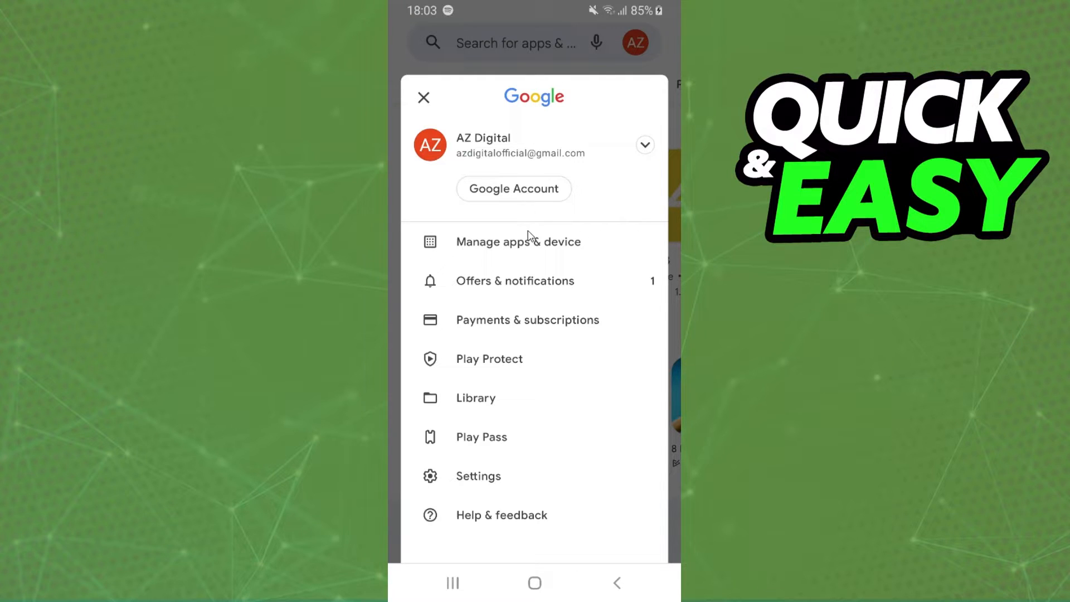
mouse_move(498, 252)
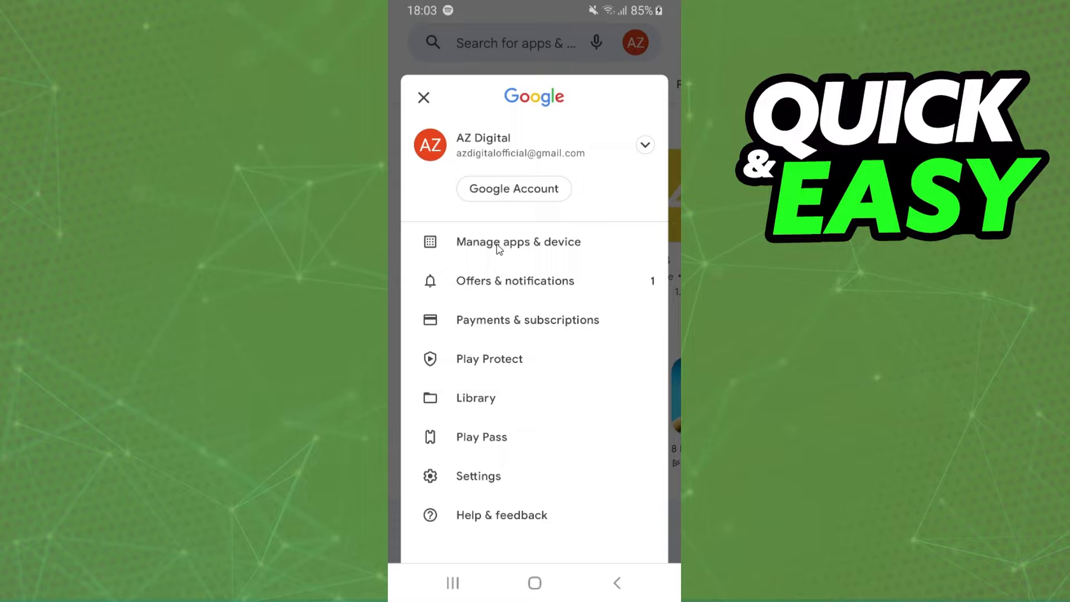
Go to Manage apps & device and view the Manage list of installed apps.
left_click(519, 242)
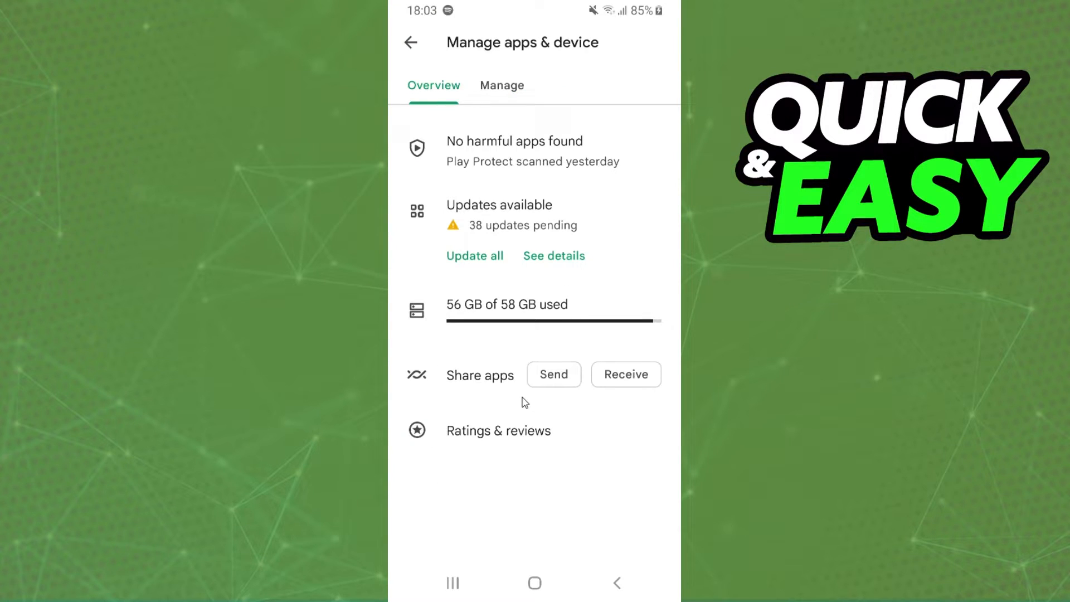
mouse_move(486, 101)
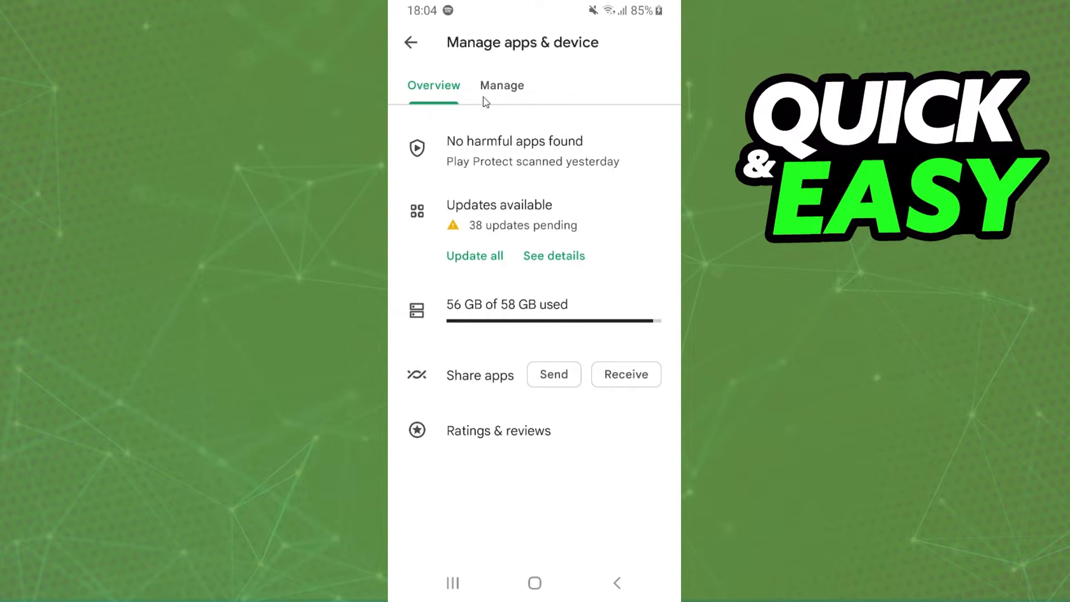
left_click(502, 85)
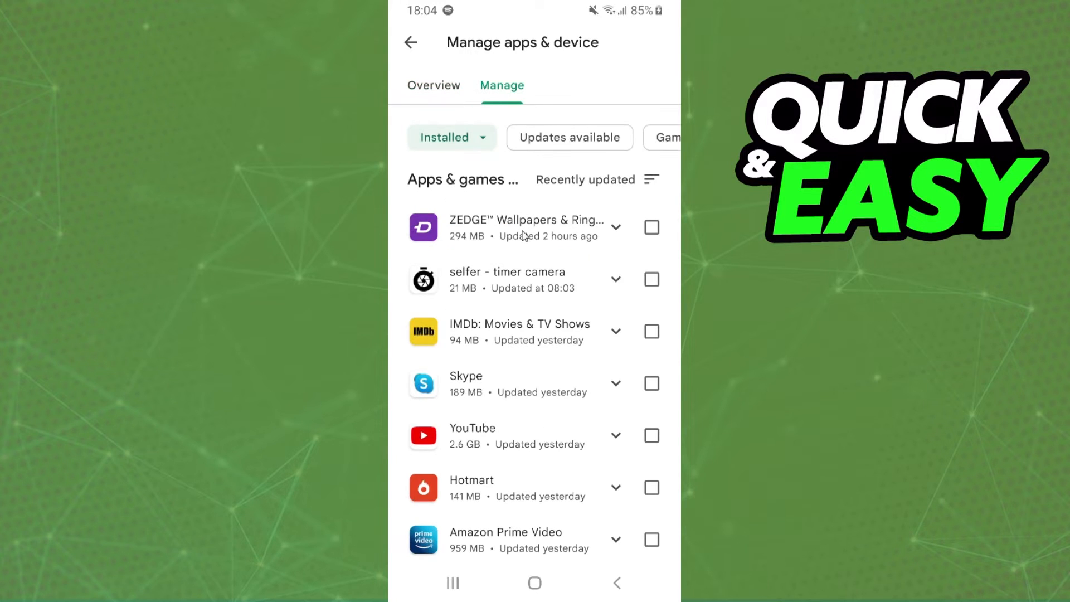
scroll("down", 3)
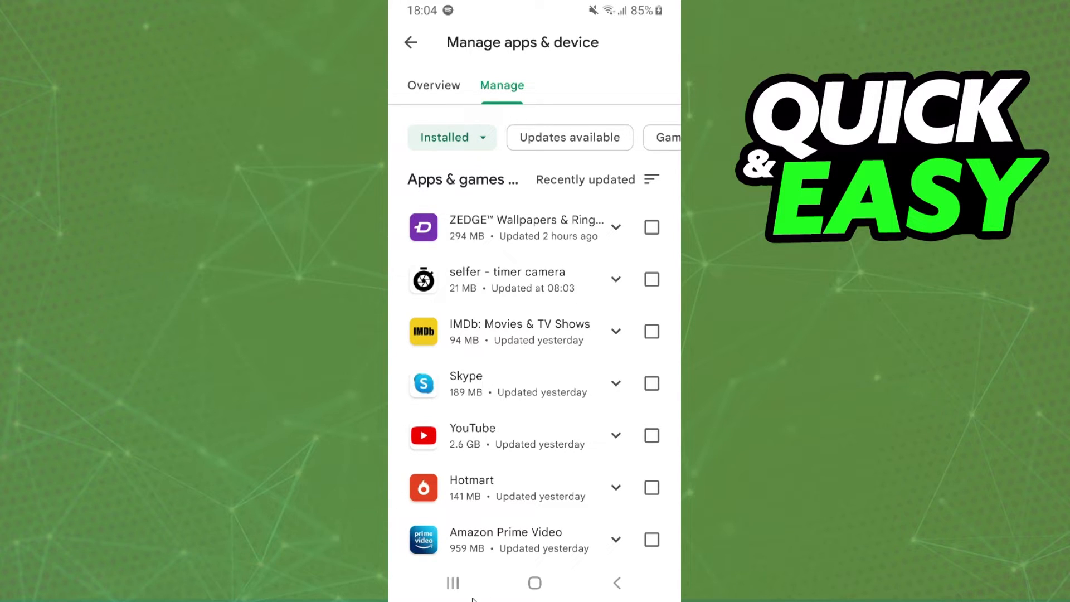
Change the 'Installed' filter chip to 'Not installed', then return to the home screen.
left_click(453, 139)
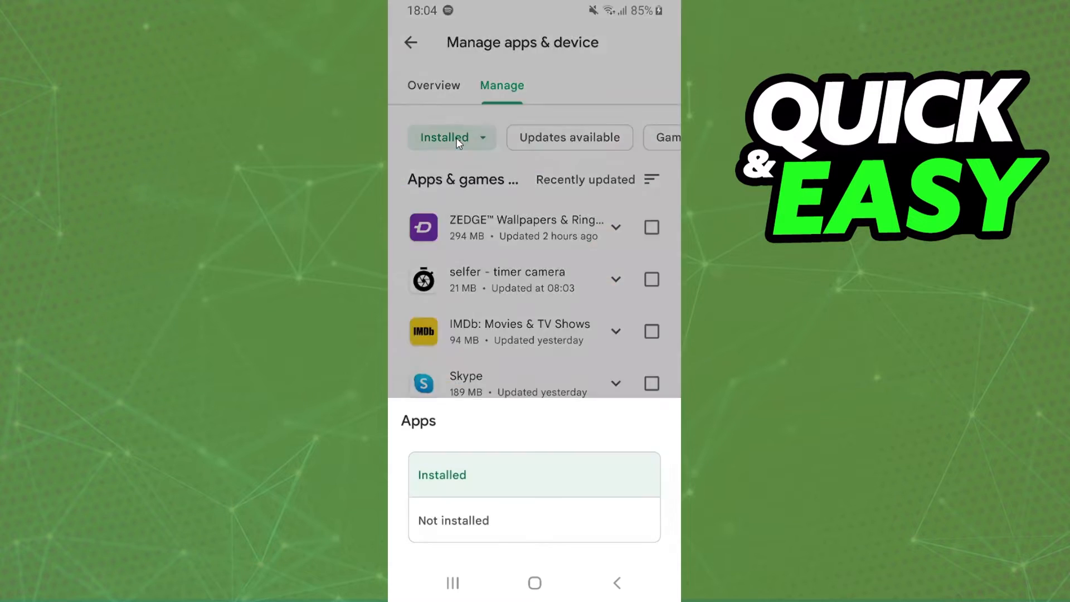
mouse_move(486, 520)
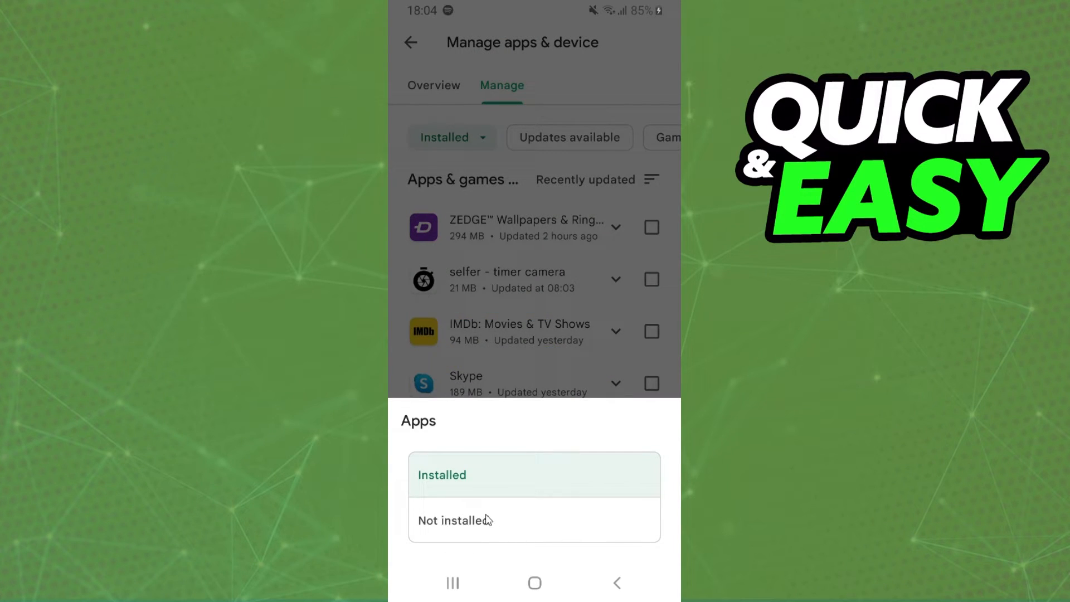
left_click(441, 475)
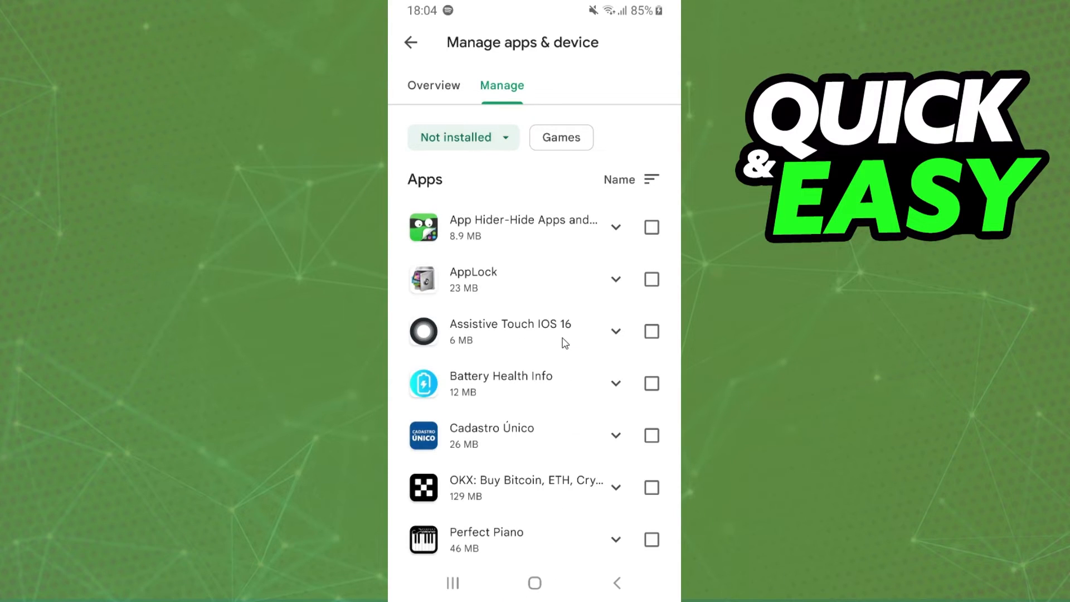
mouse_move(531, 390)
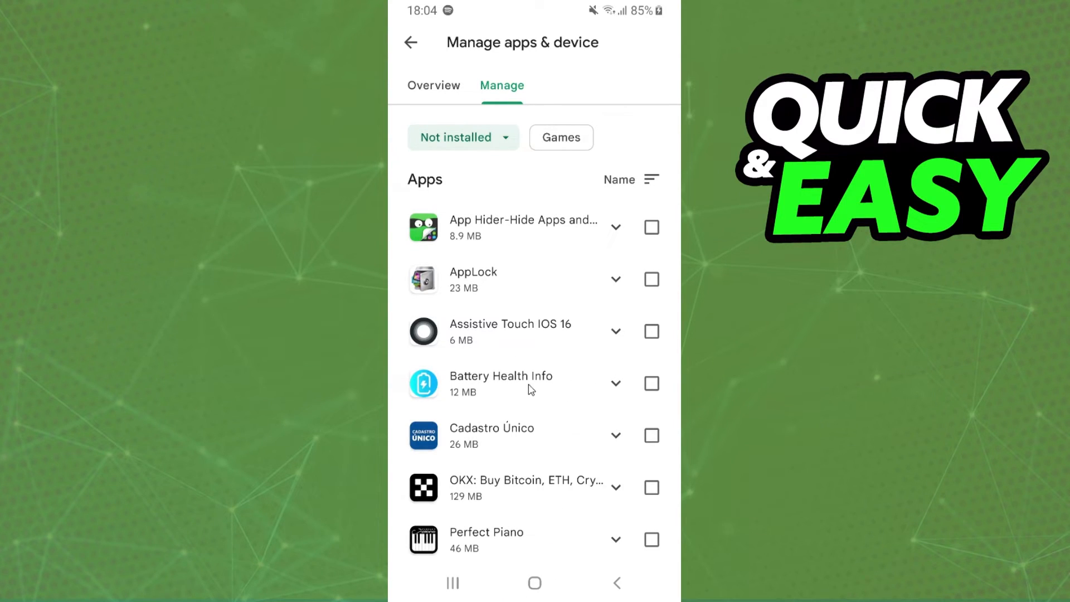
mouse_move(560, 378)
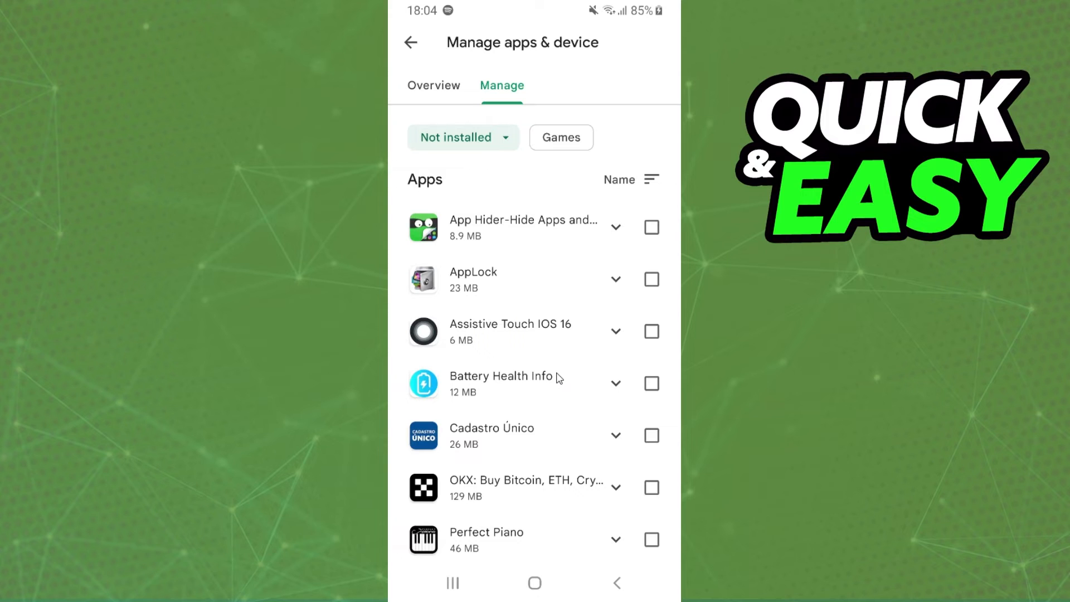
left_click(534, 583)
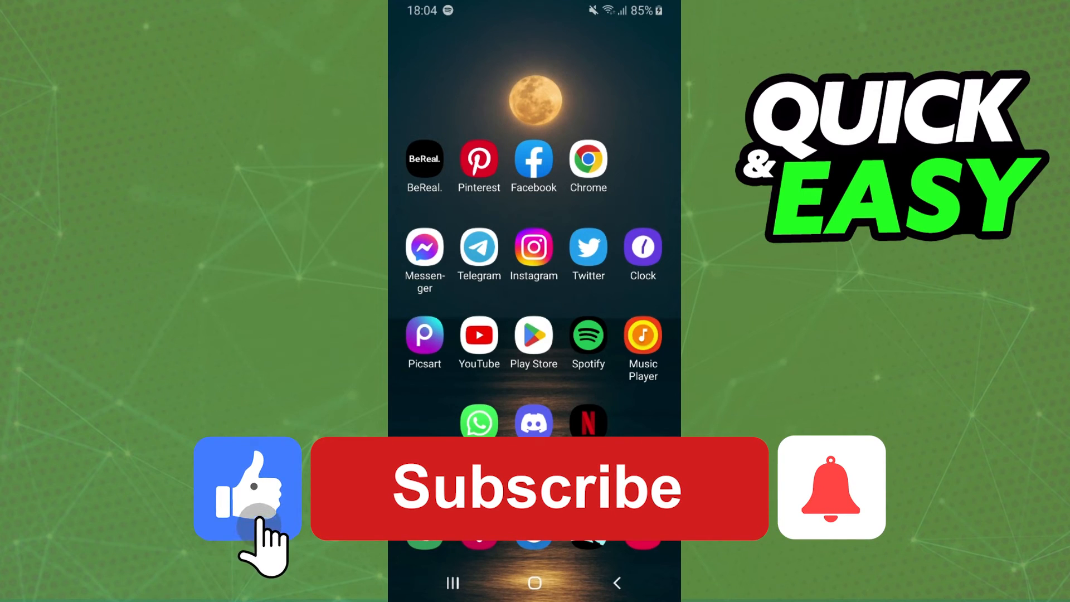
Acknowledge the subscribe prompt on the home screen, ending the walkthrough.
left_click(828, 490)
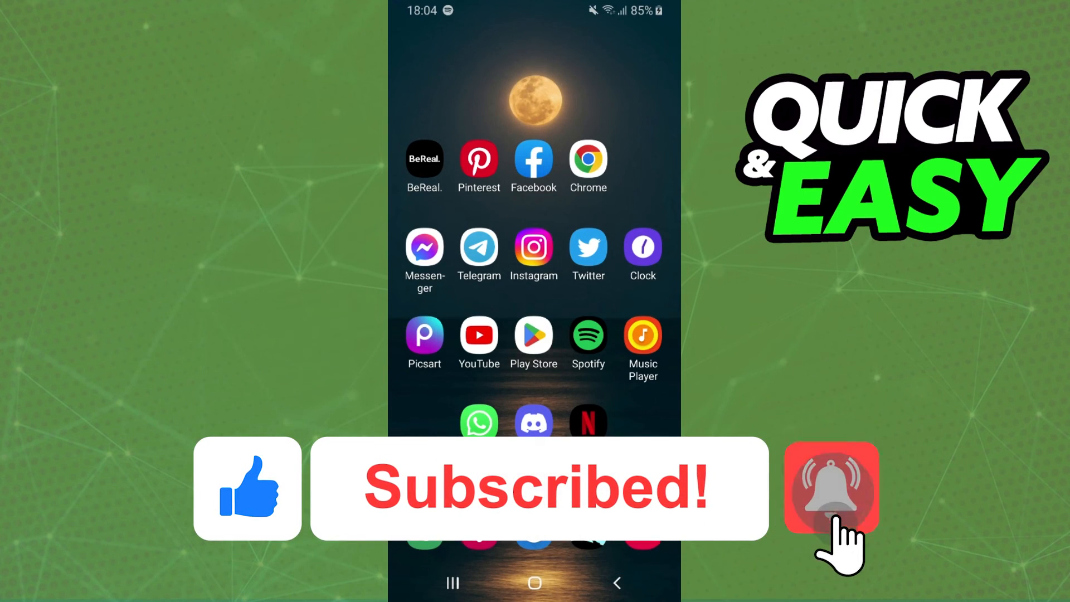